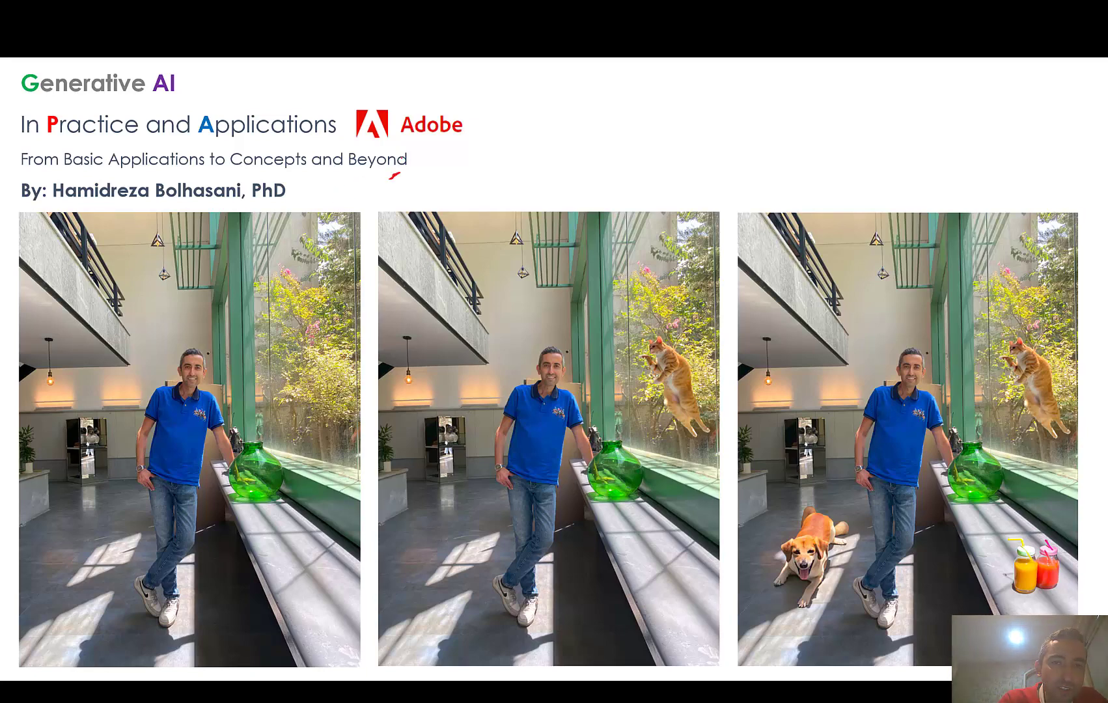
- Make lasso strokes on the photo and dismiss the Help menu without choosing anything
drag(367, 177, 328, 216)
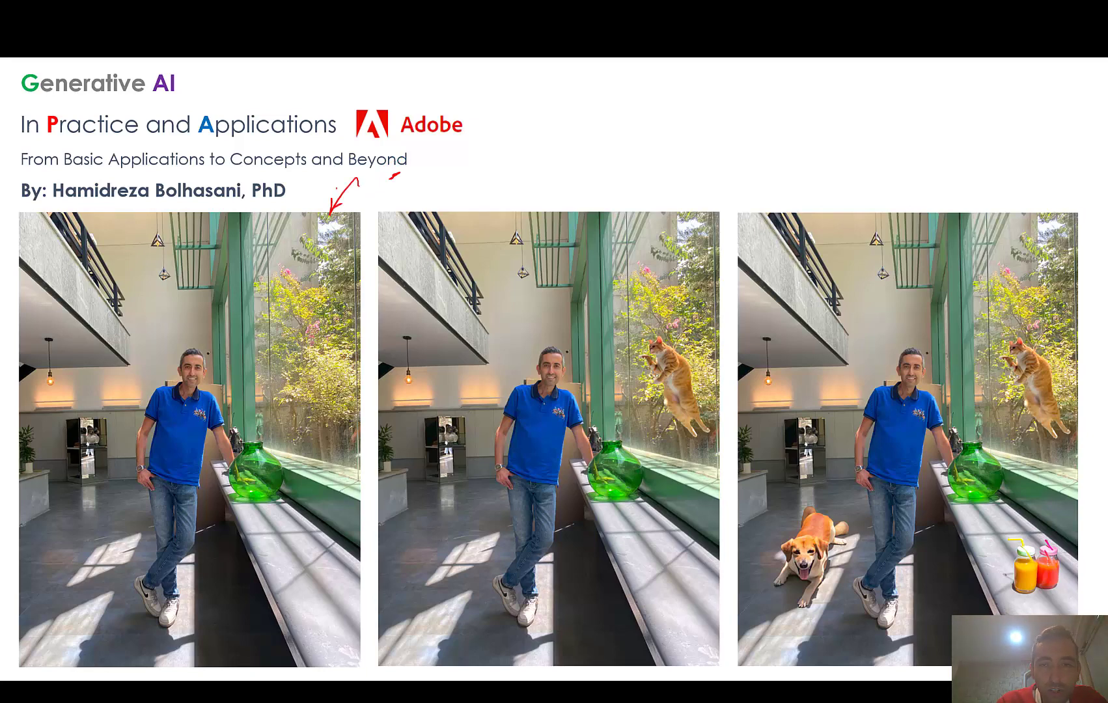
drag(635, 325, 664, 452)
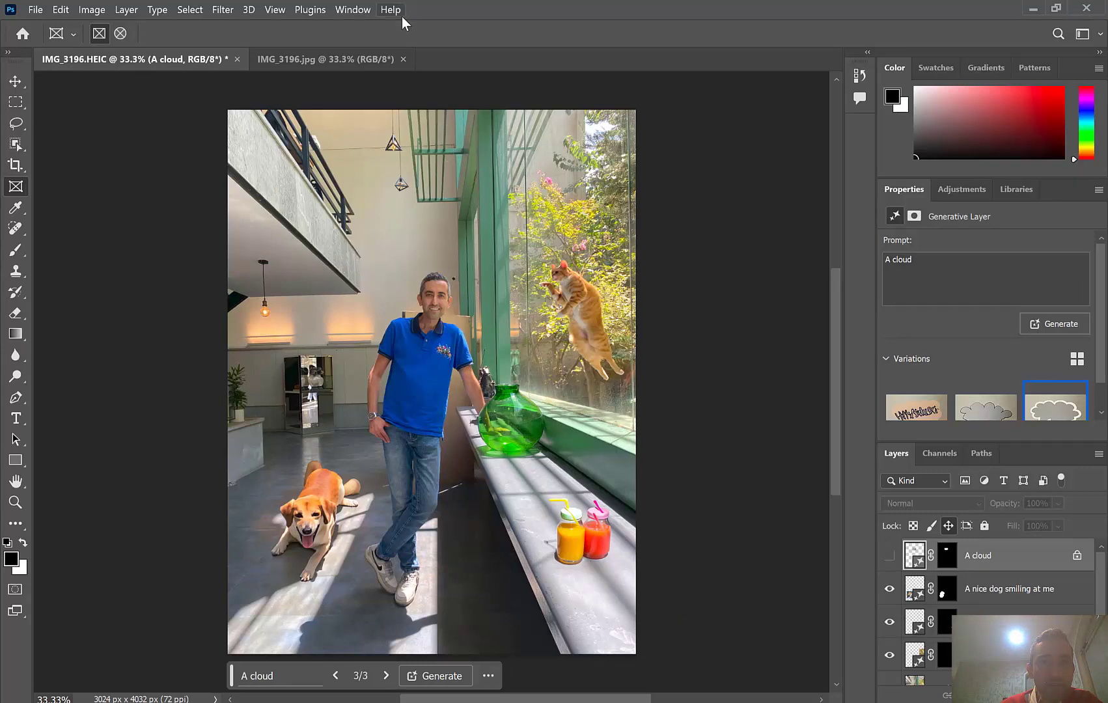
click(391, 9)
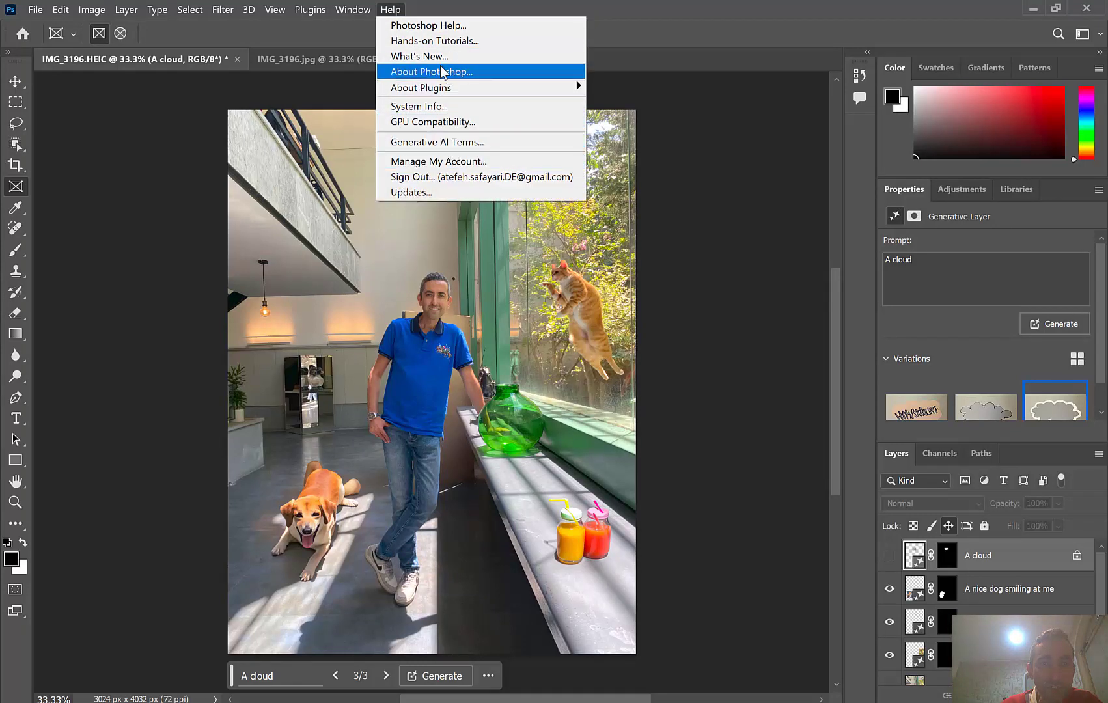
mouse_move(460, 78)
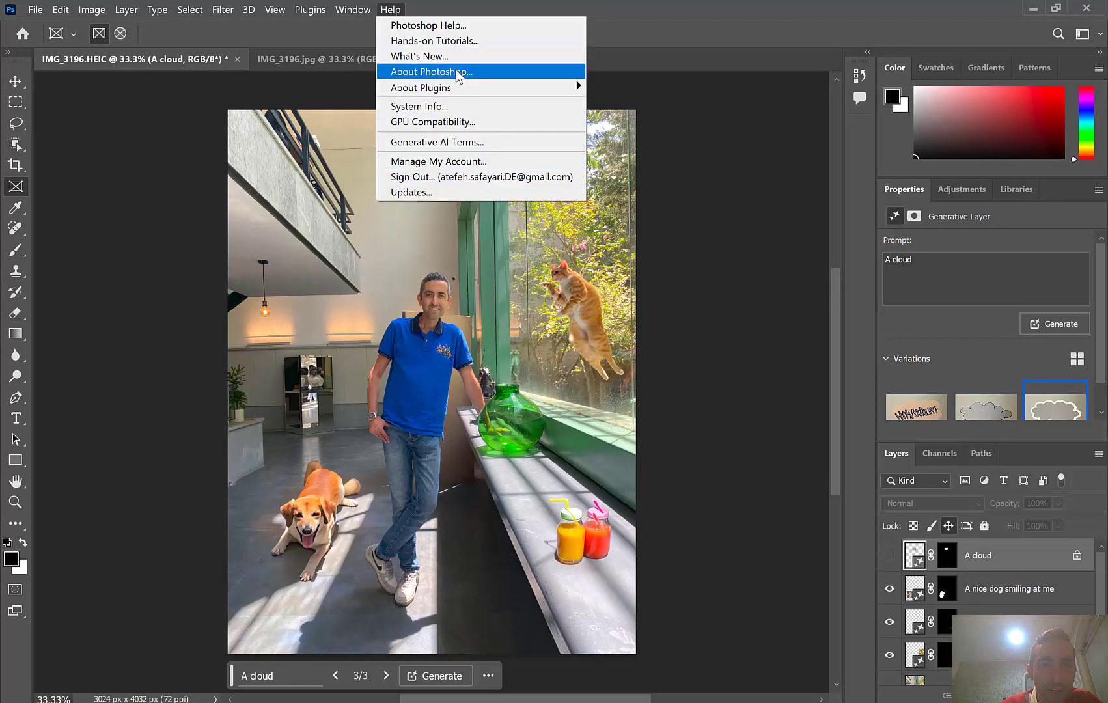
click(513, 218)
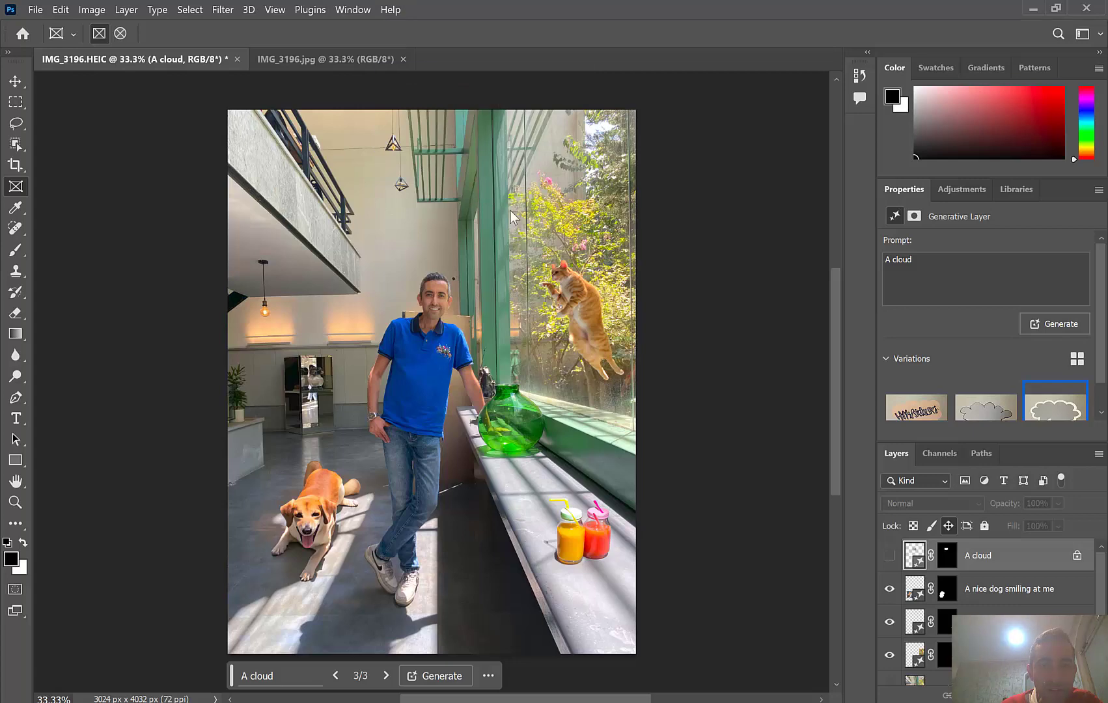
click(390, 9)
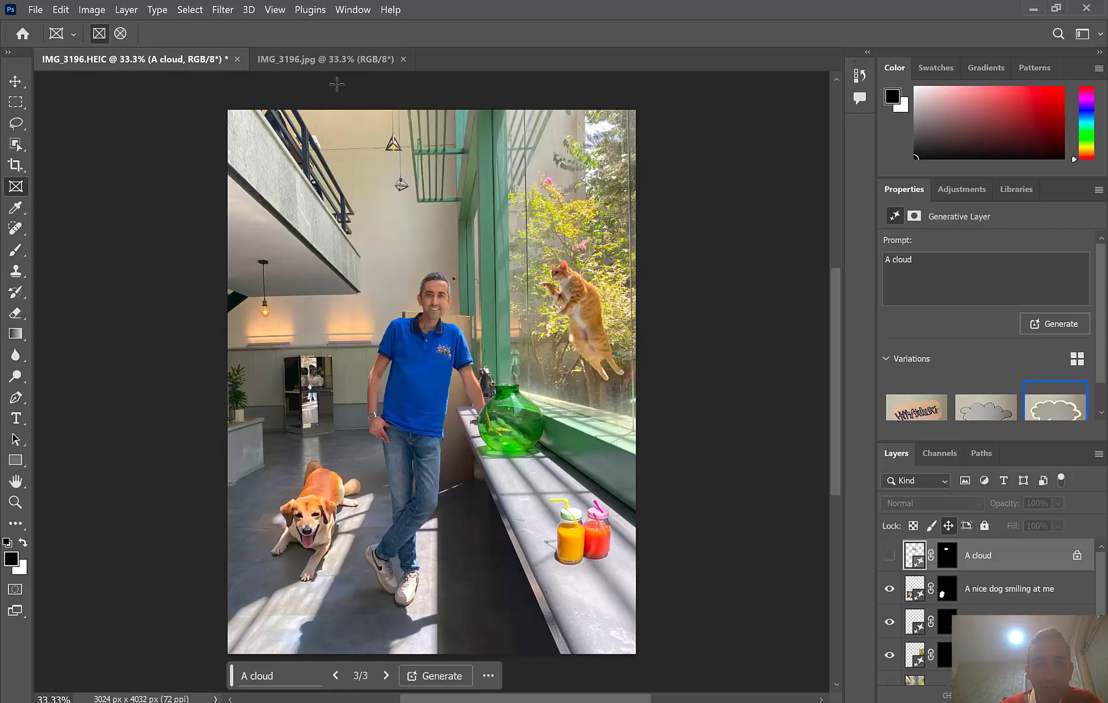
- Switch to the unedited IMG_3196.jpg photo and outline an area for Generative Fill
click(326, 58)
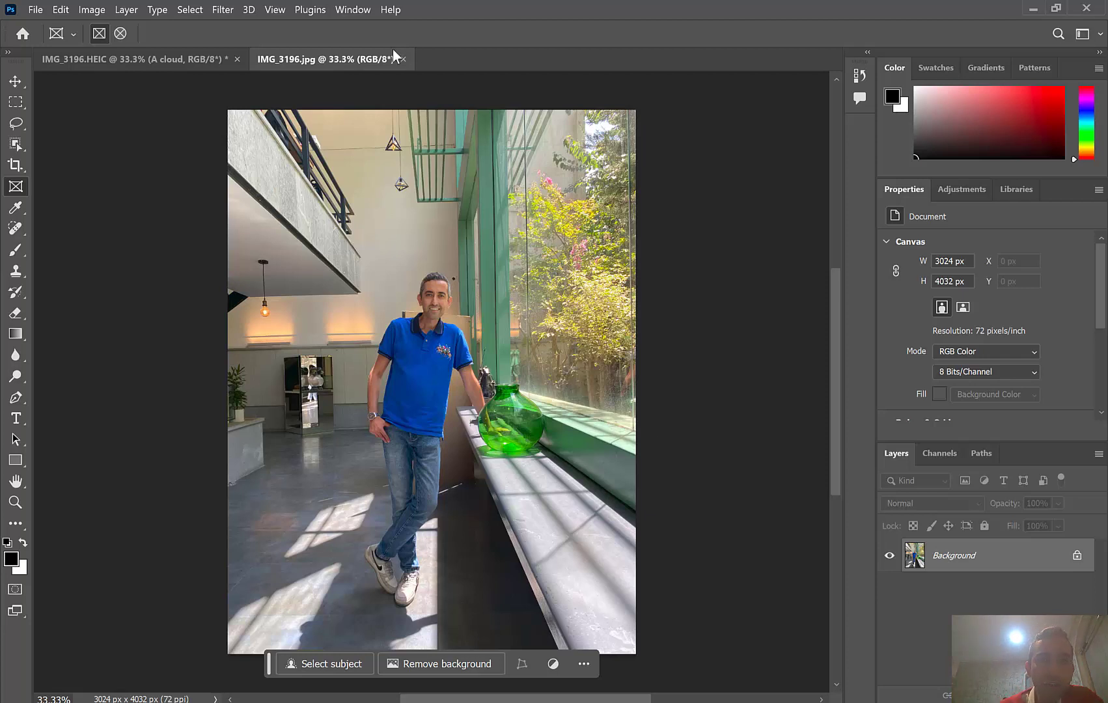
mouse_move(372, 20)
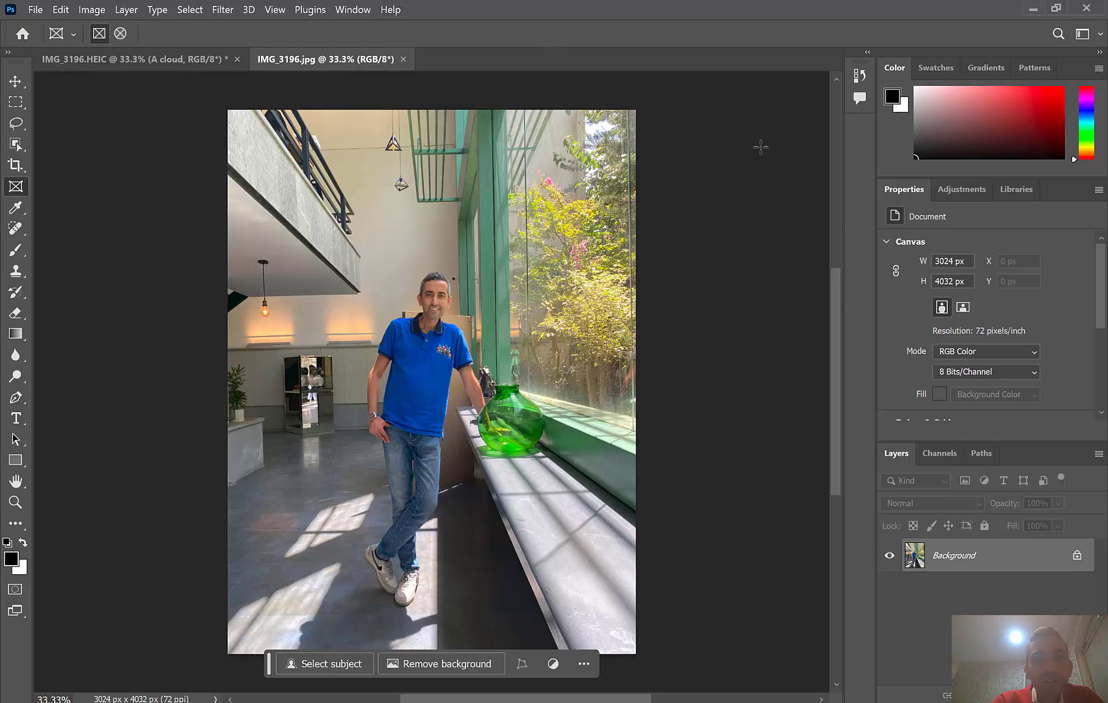
click(390, 9)
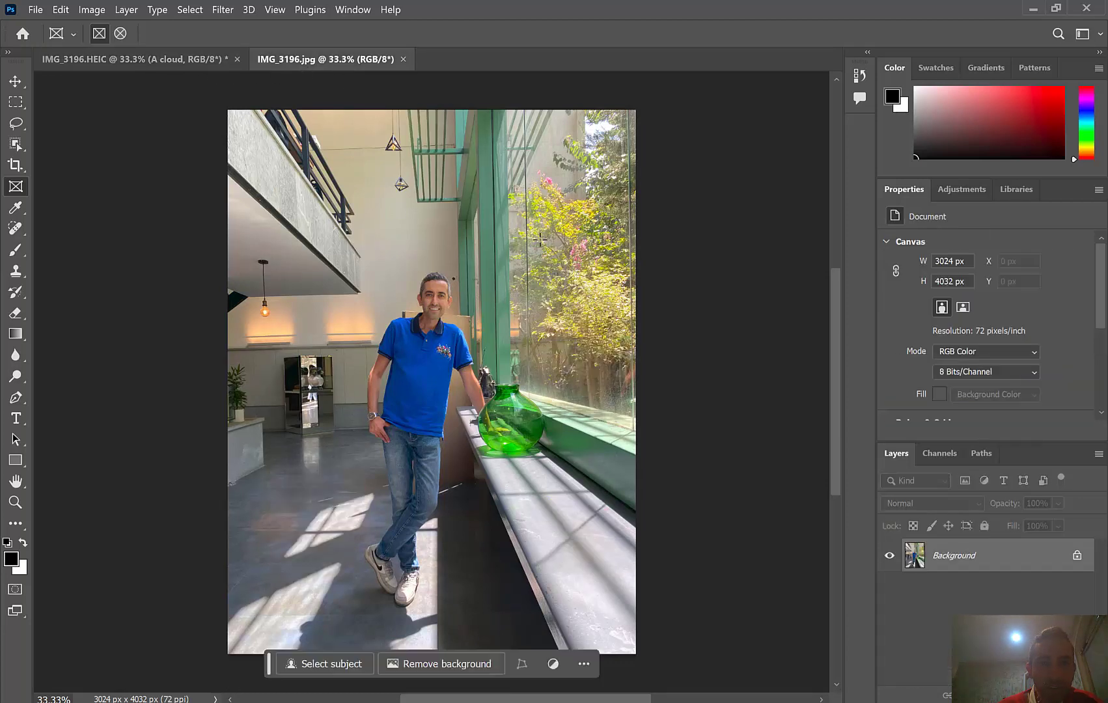
click(16, 122)
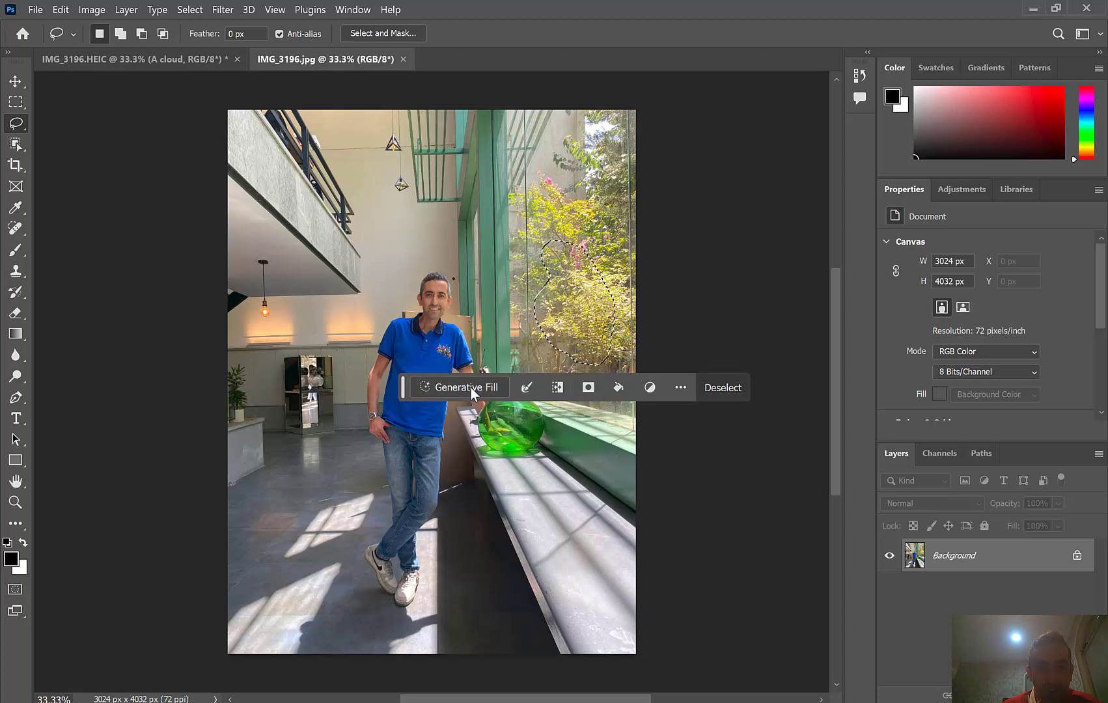
- Generate 'A cat smiling' on the window glass above the green vase with Generative Fill
click(456, 386)
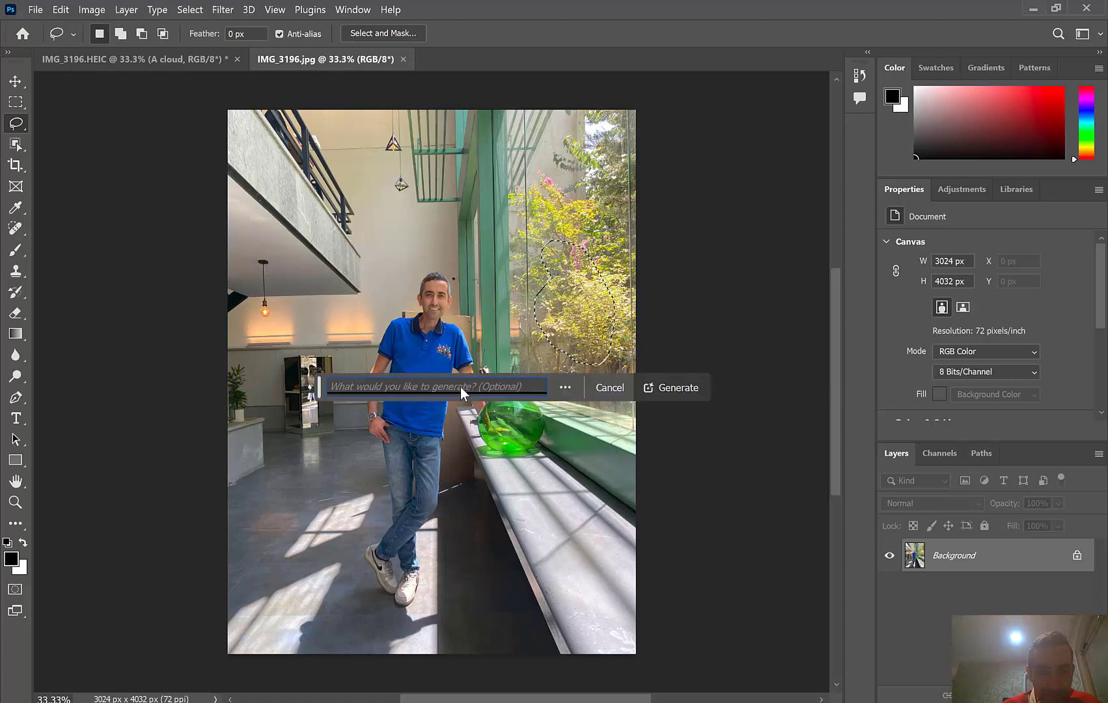
mouse_move(436, 387)
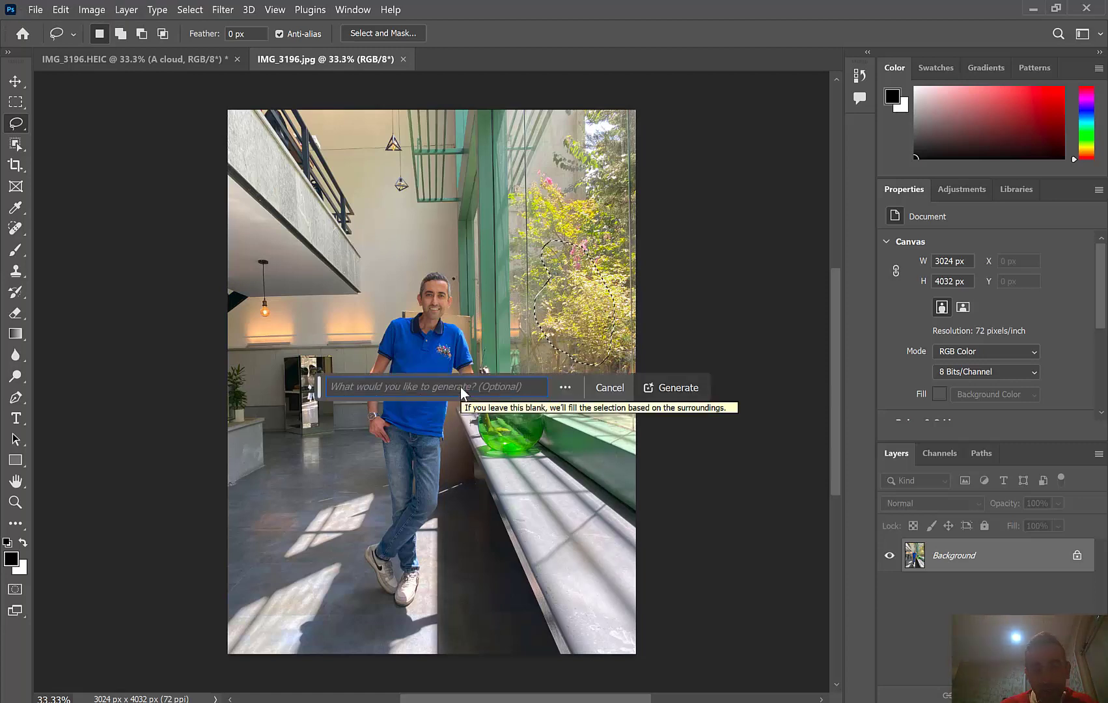
text(A cat smiling)
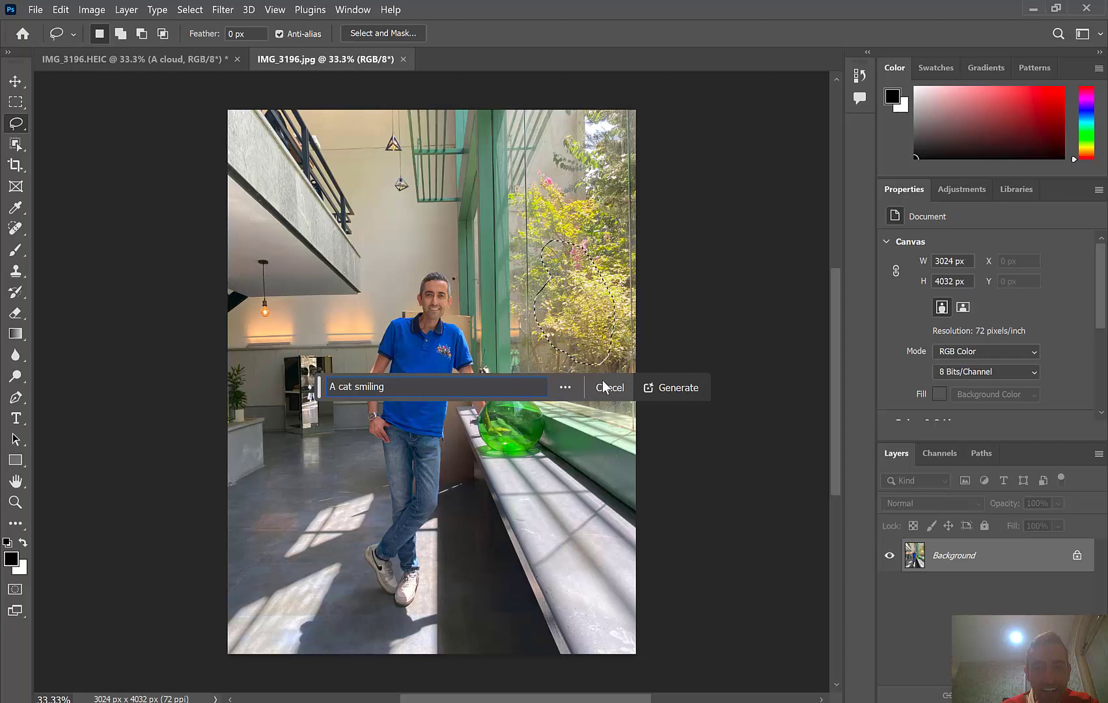
click(669, 387)
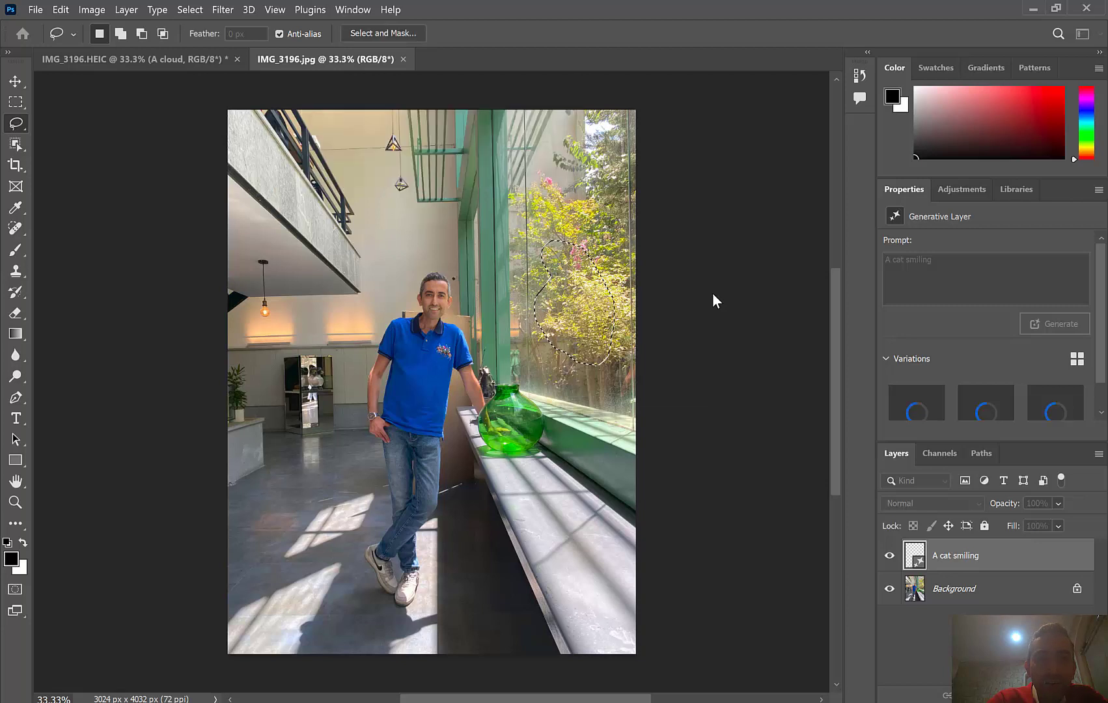
- Browse the generated cat variations with the arrows and settle on one
click(1055, 324)
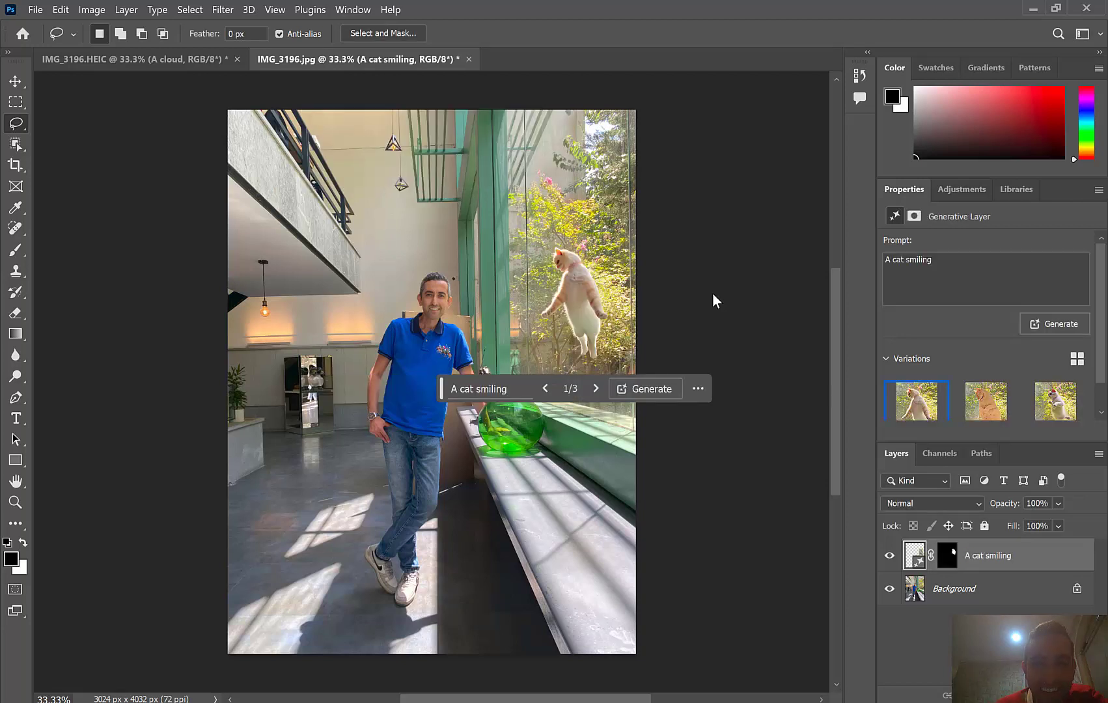
mouse_move(594, 391)
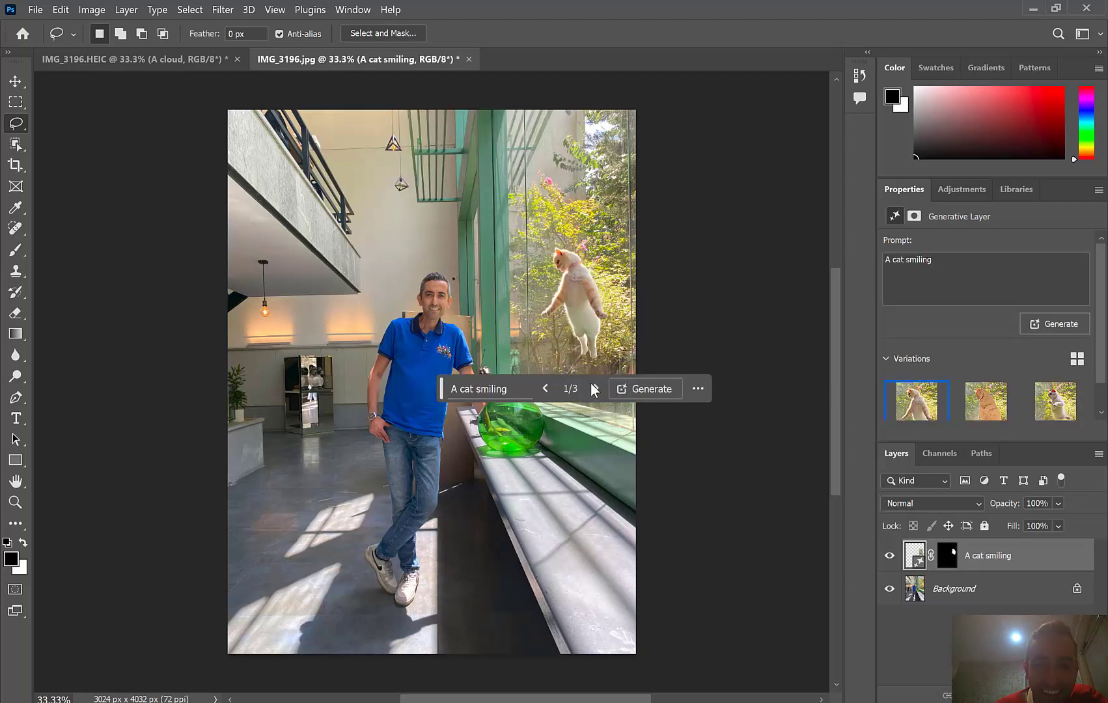
click(596, 388)
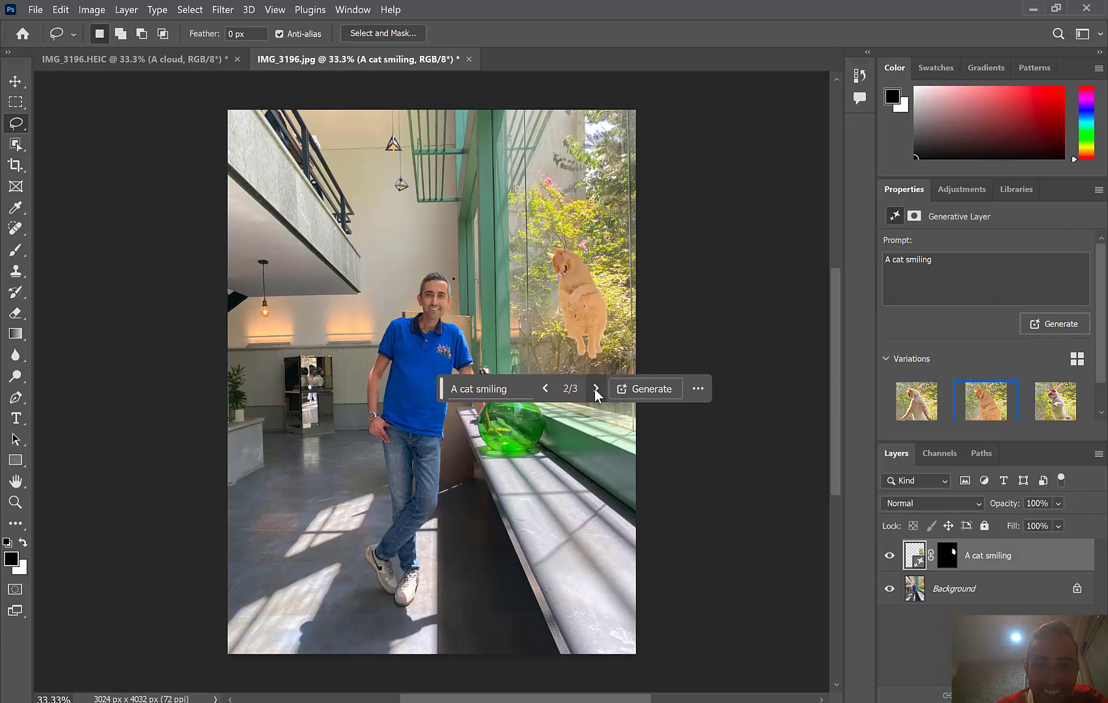
mouse_move(598, 389)
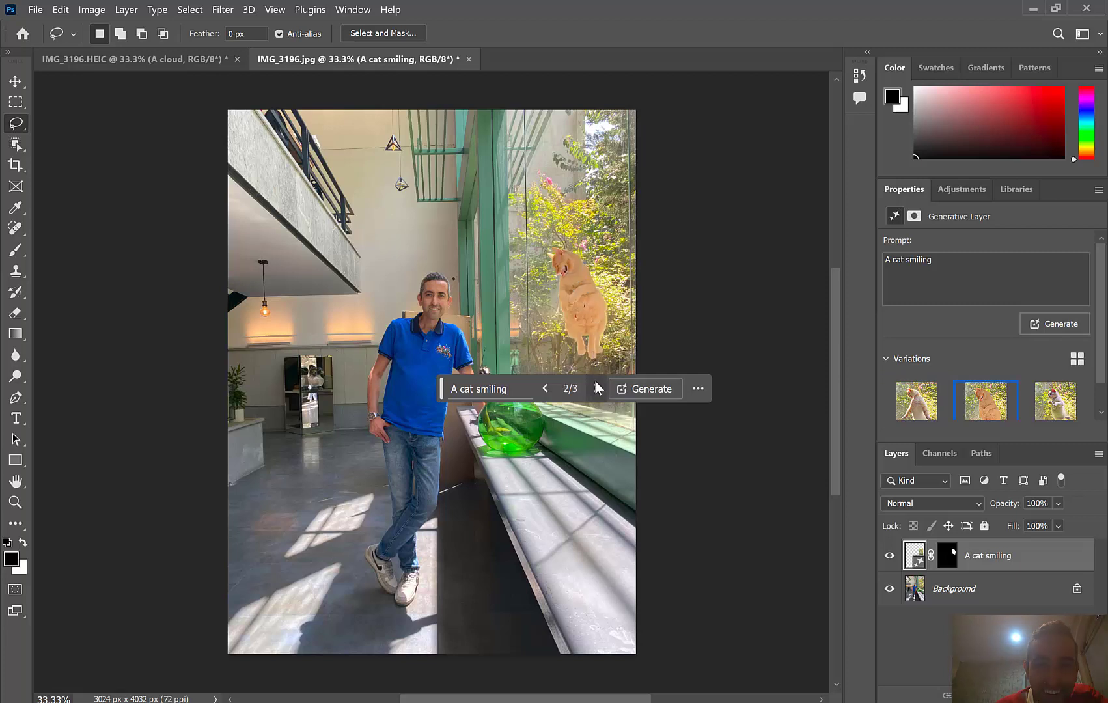
click(596, 388)
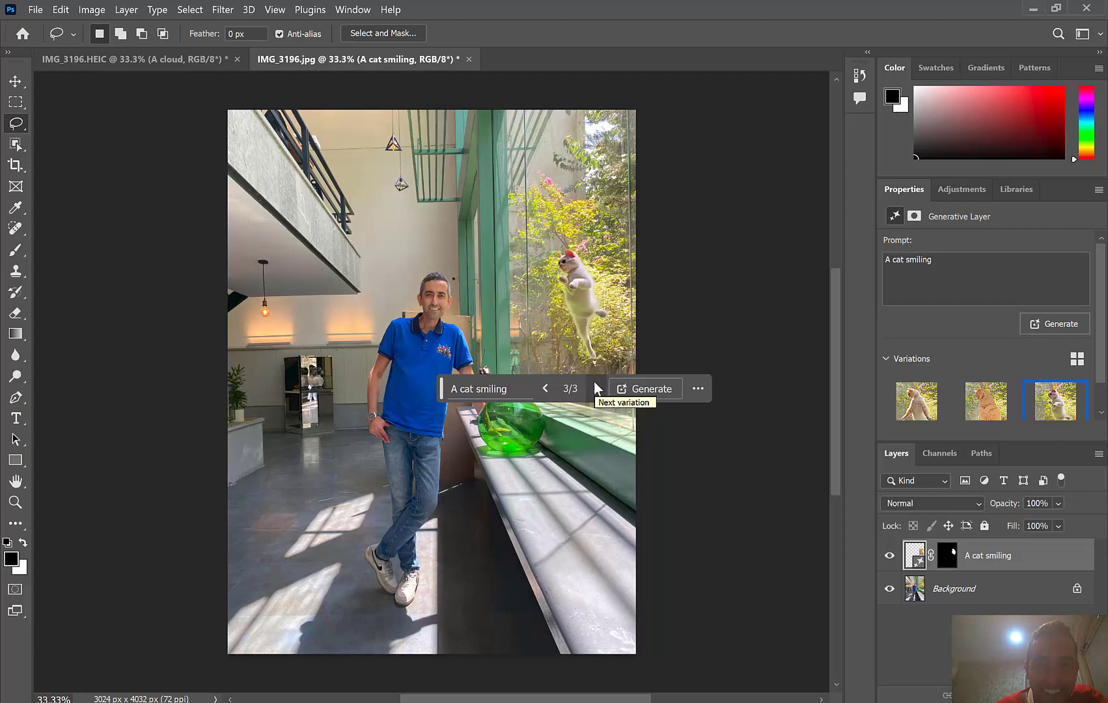
click(546, 388)
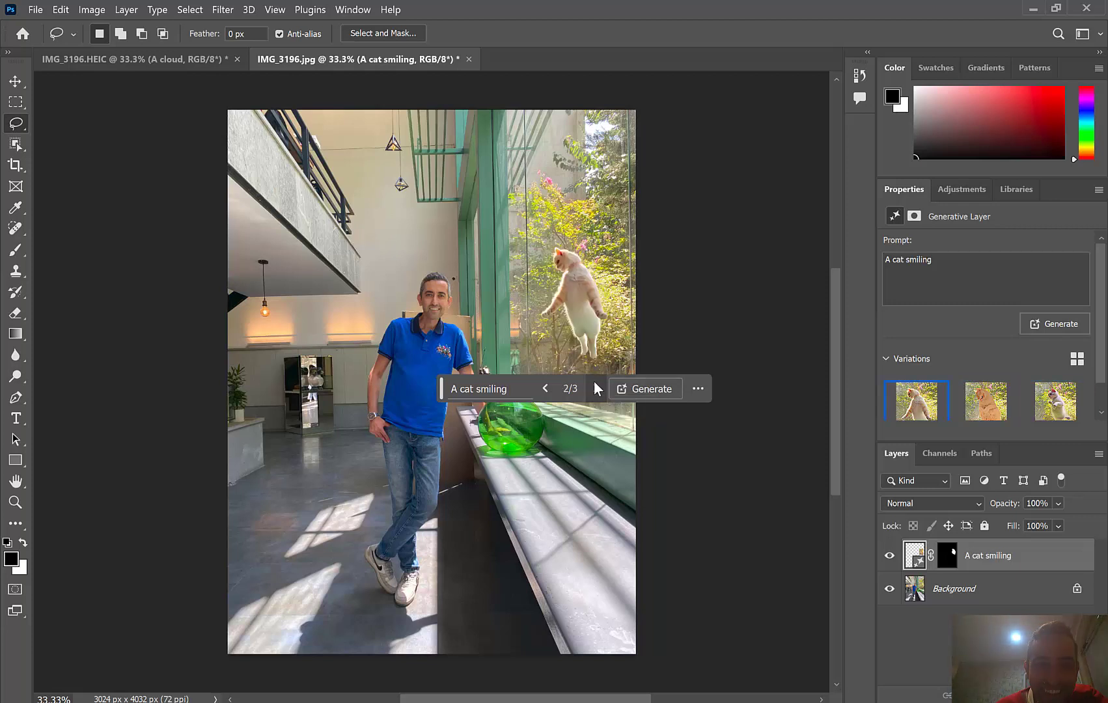
click(1054, 401)
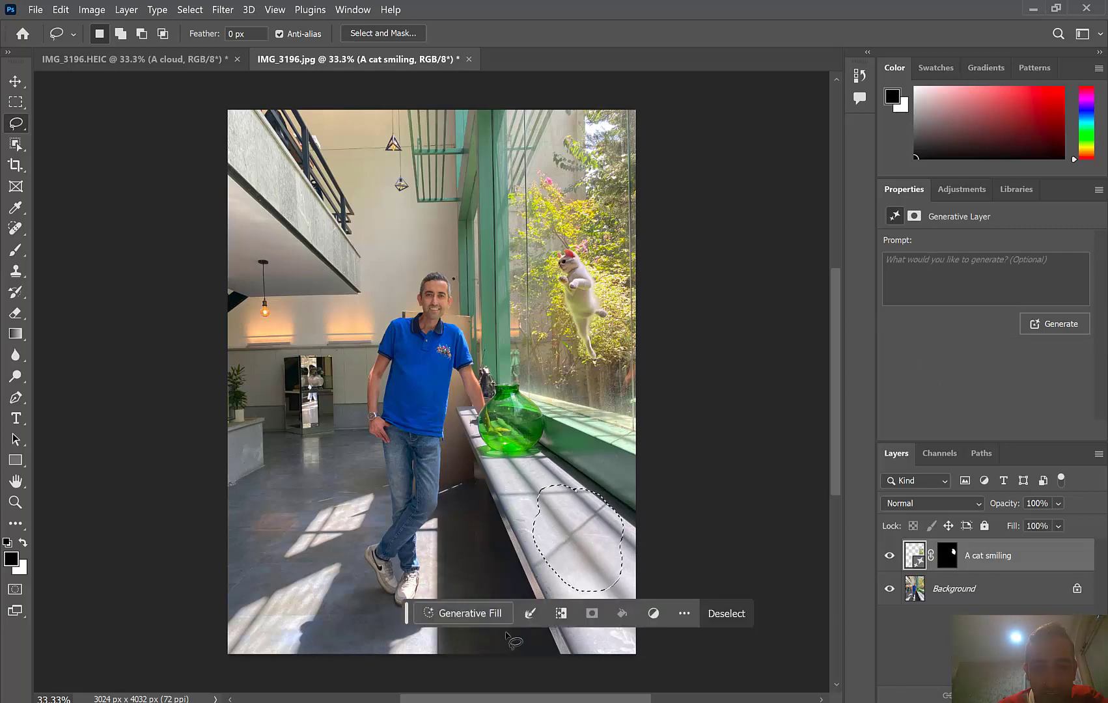
- Generate 'some colorful juices' on the lassoed window ledge area
click(471, 613)
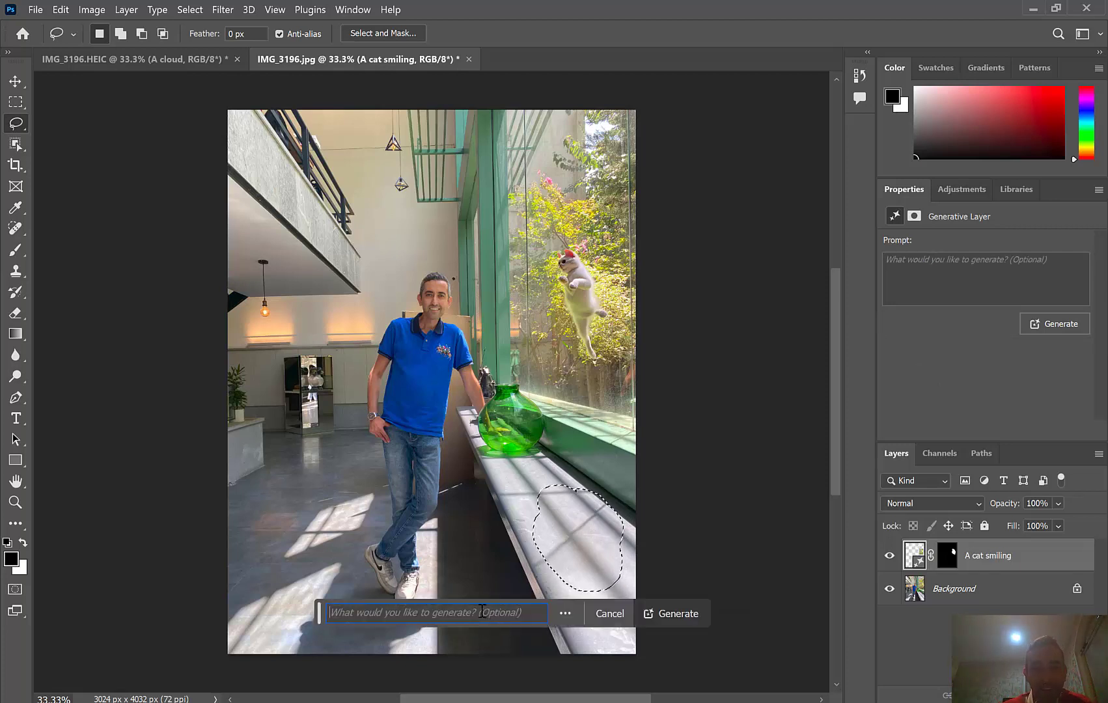
text(some colorful)
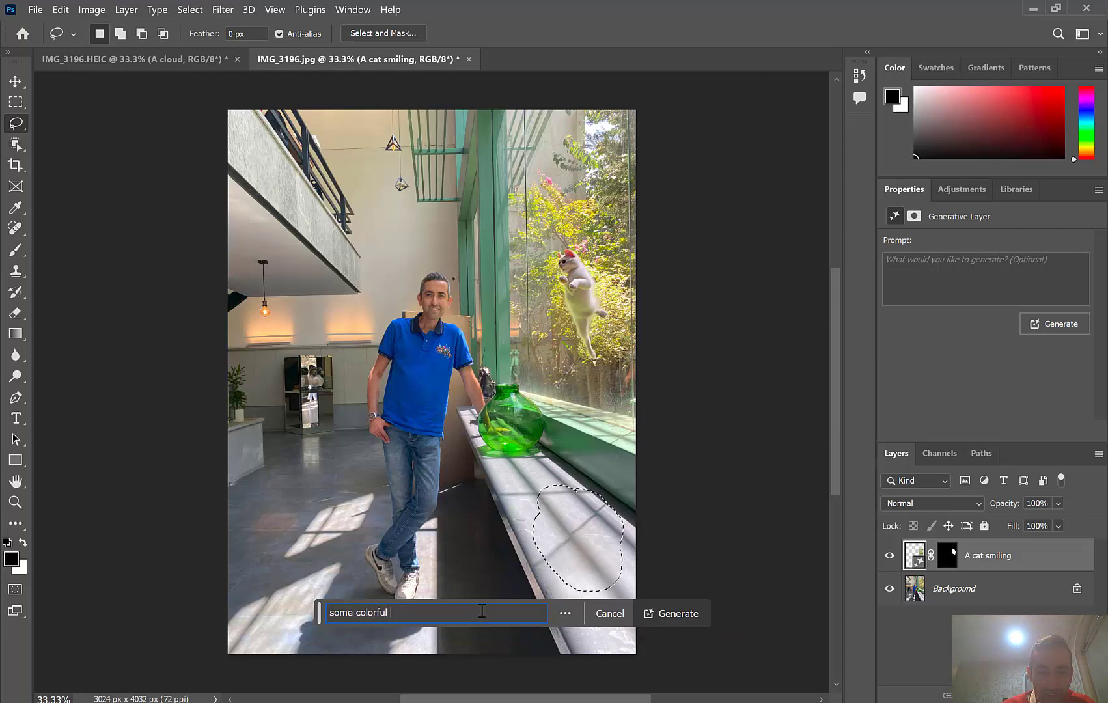
text(juices)
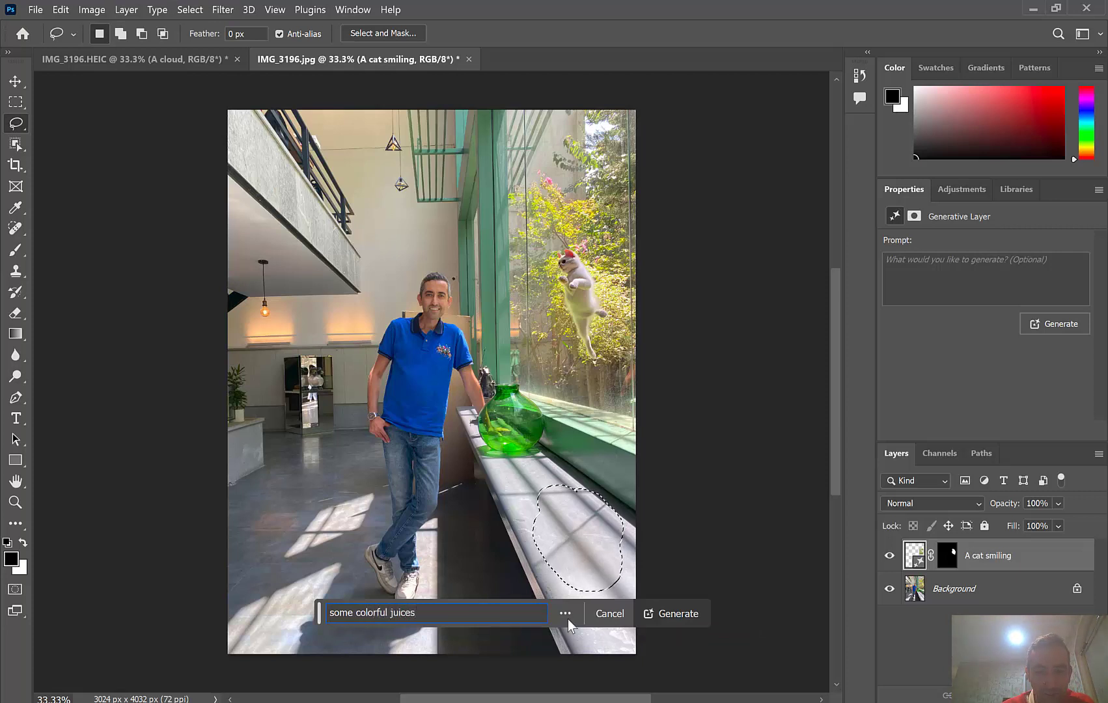
click(670, 613)
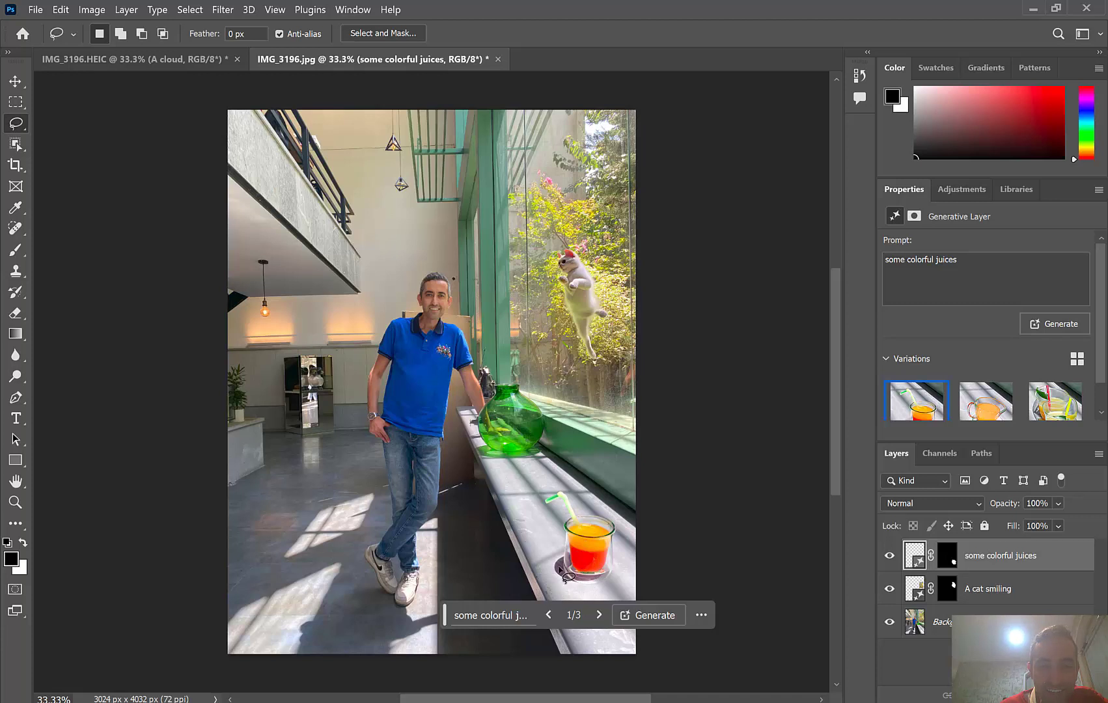
- Flip through the generated juice glass variations
click(599, 615)
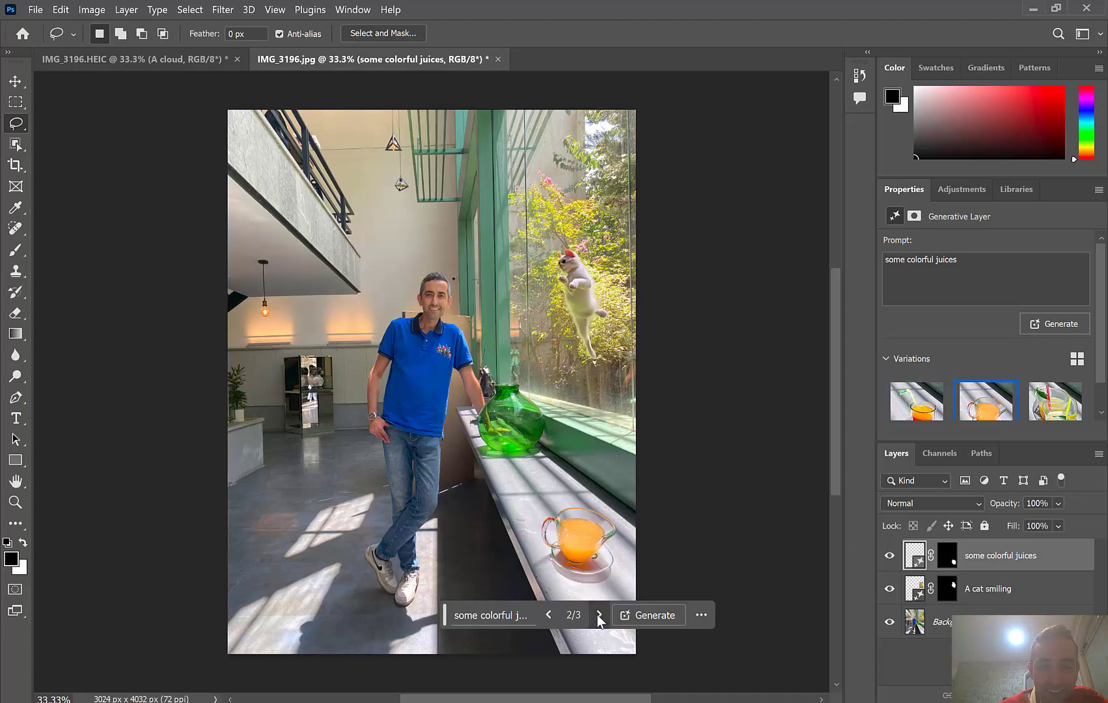
click(599, 614)
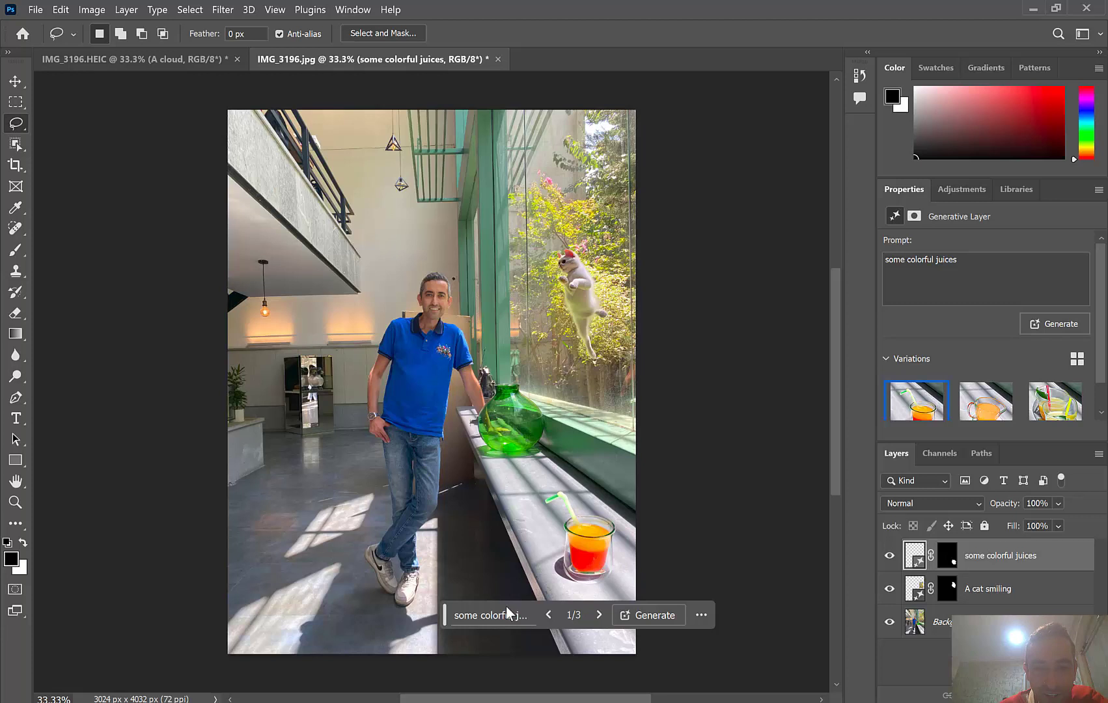
mouse_move(536, 476)
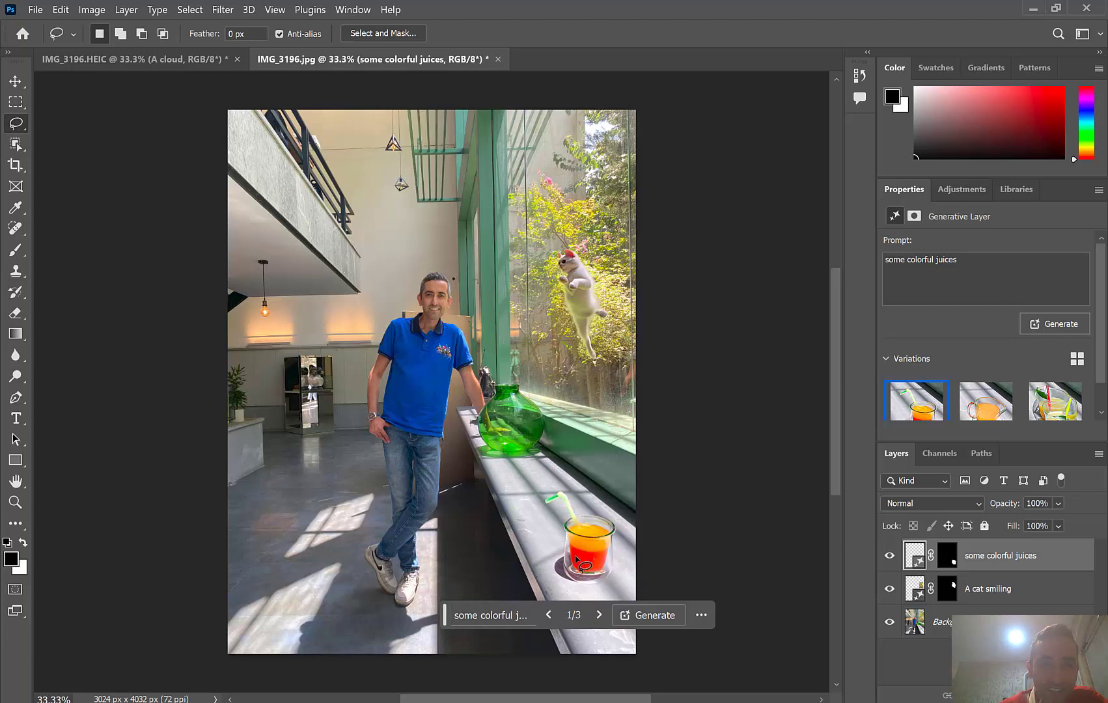
mouse_move(590, 578)
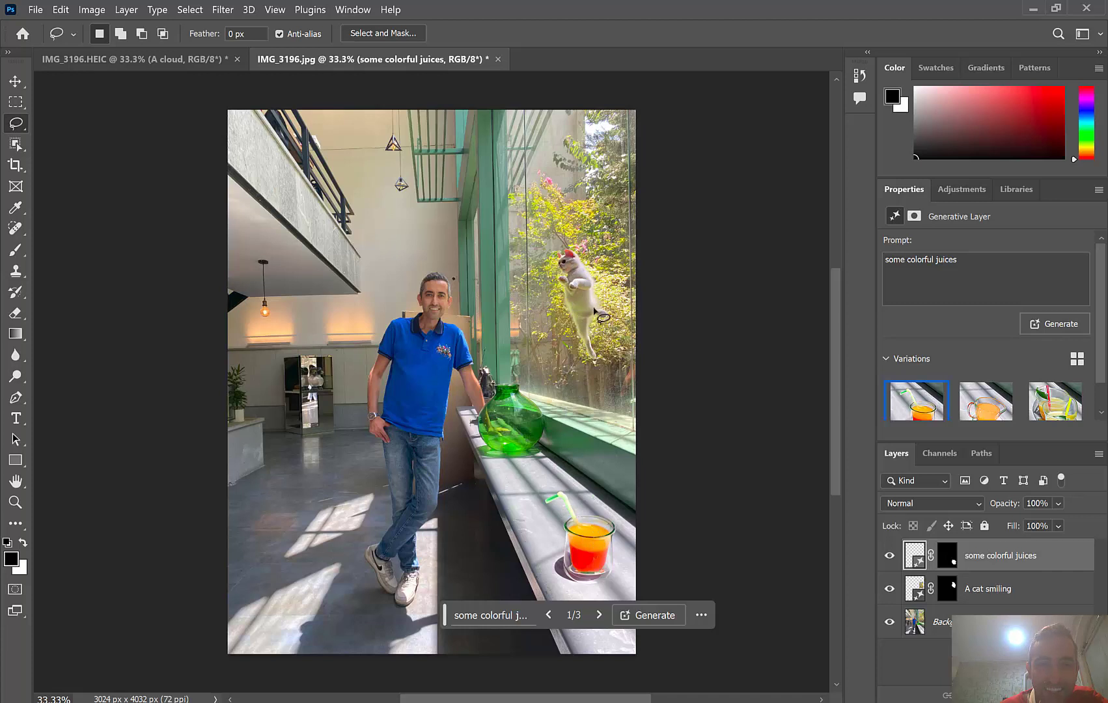
mouse_move(393, 498)
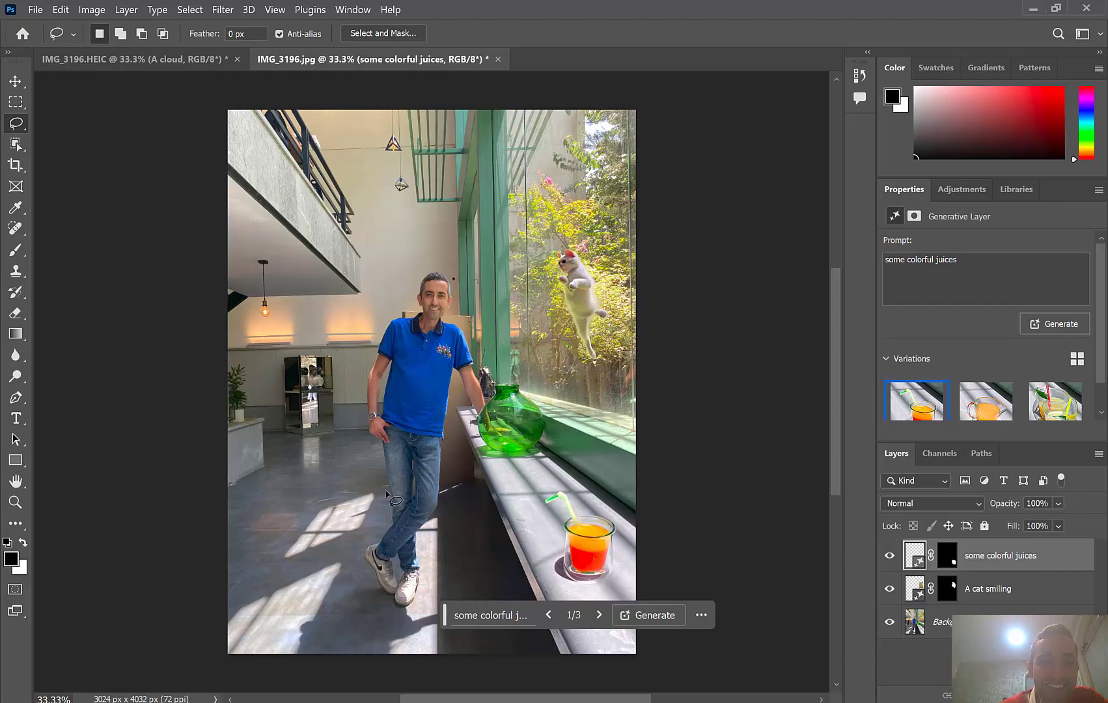
mouse_move(321, 475)
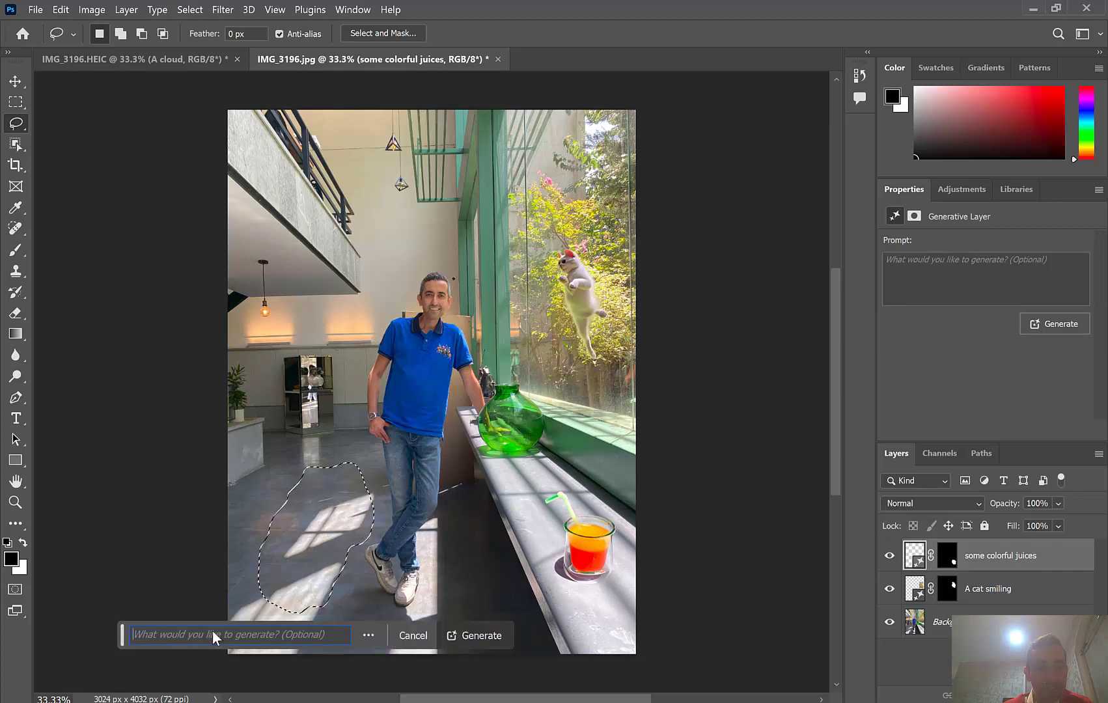
- Generate 'a nice dog smiling' lying on the floor beside the man's legs
text(a nice dog smiling)
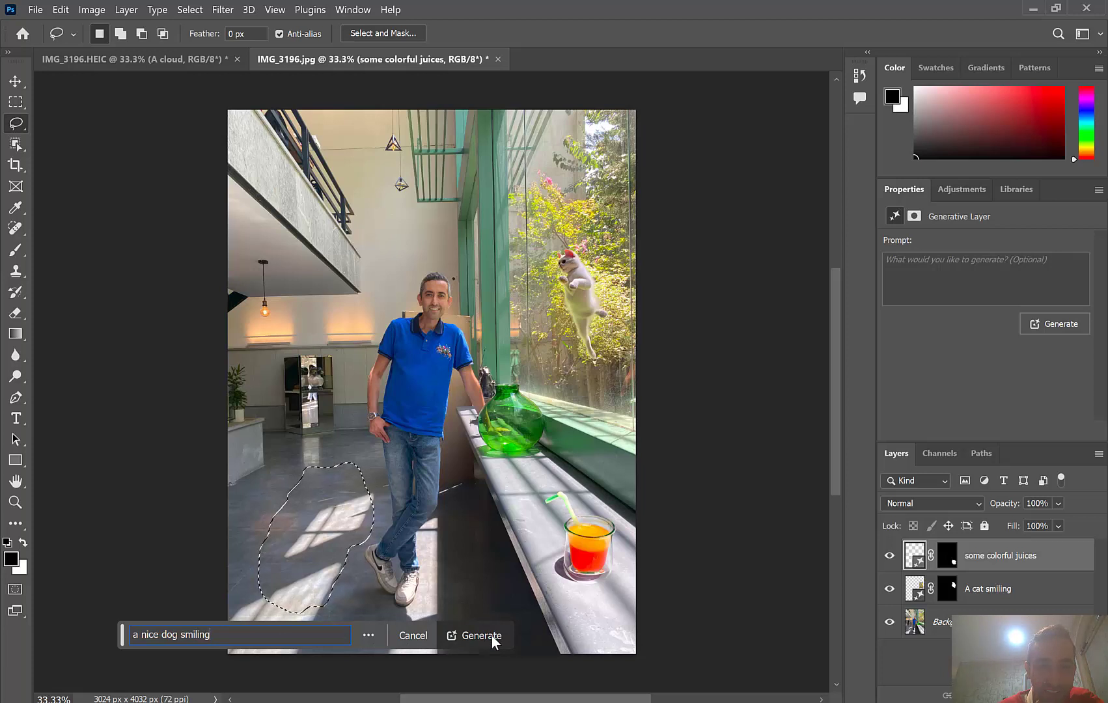
click(481, 636)
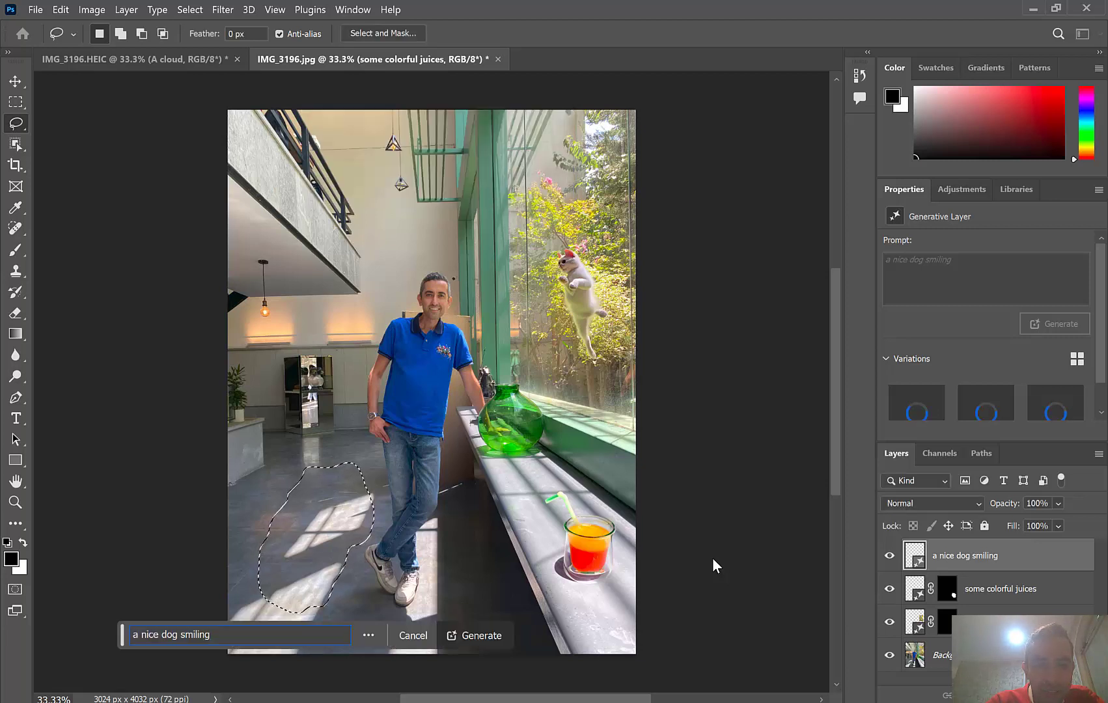
click(482, 635)
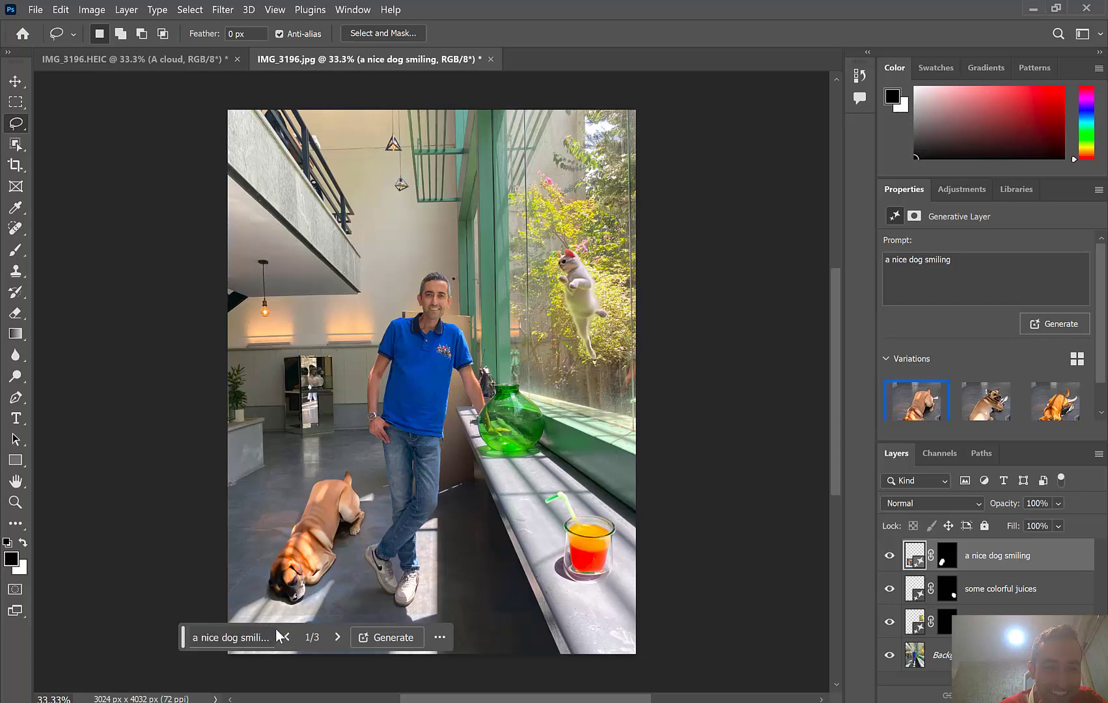
- Browse the generated dog variations back and forth
click(337, 637)
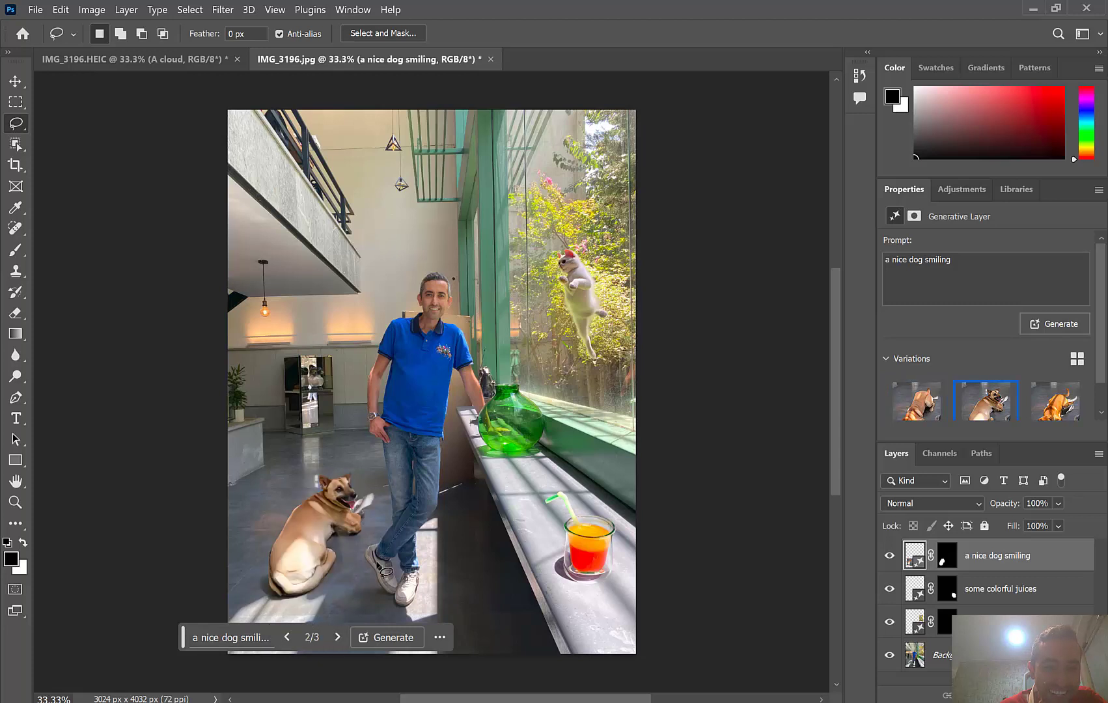
mouse_move(466, 583)
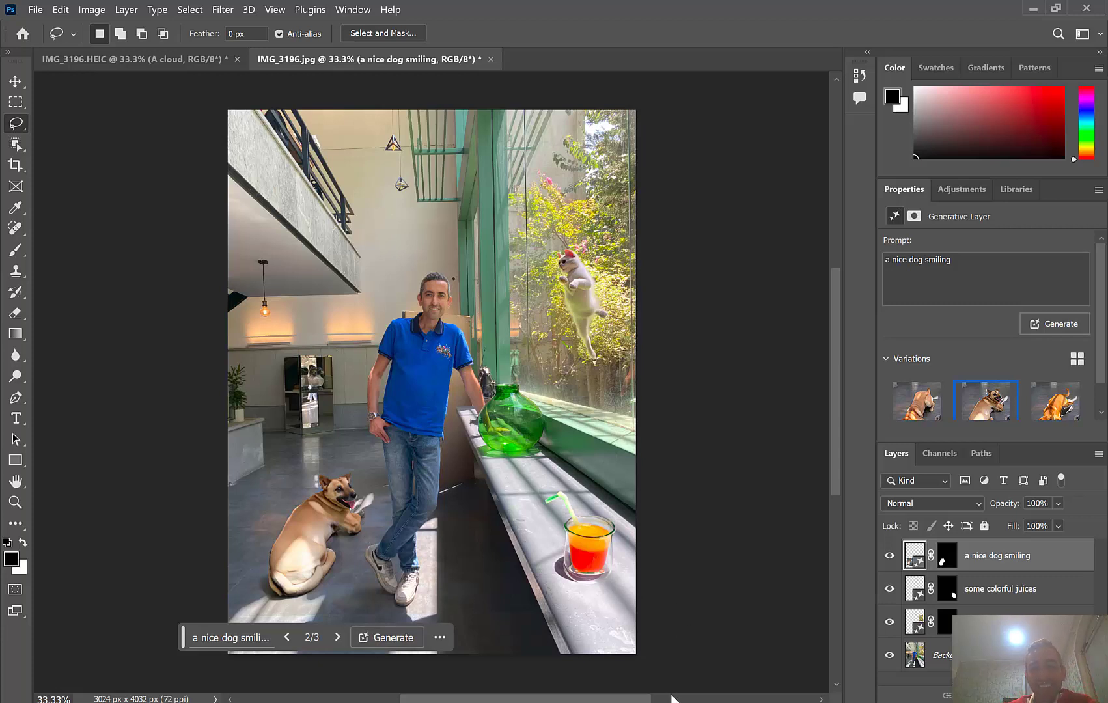
click(337, 638)
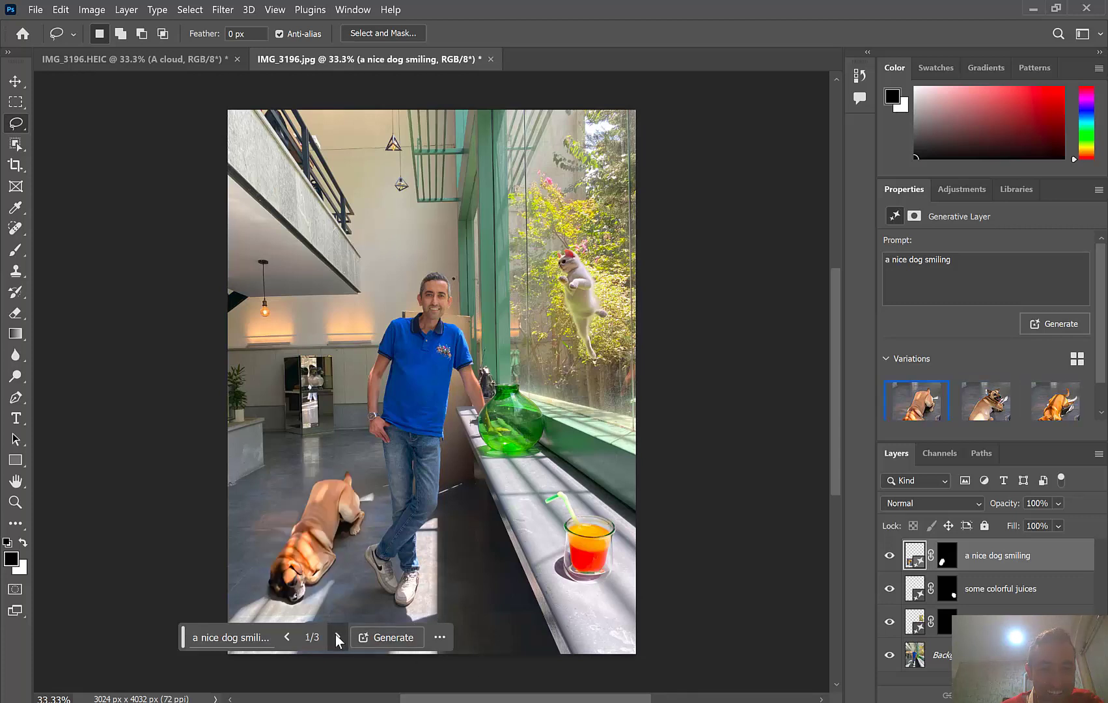
click(338, 636)
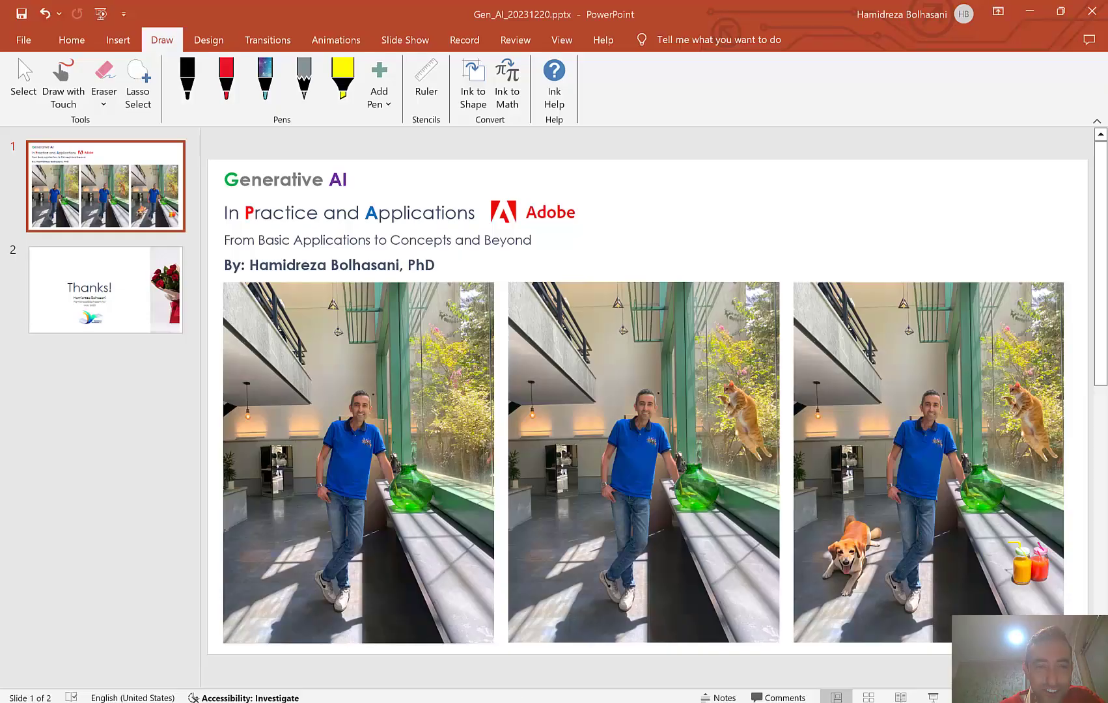
- On the Thanks slide, retype the contact email ('Bol') and change the date month to 'Dec'
click(106, 288)
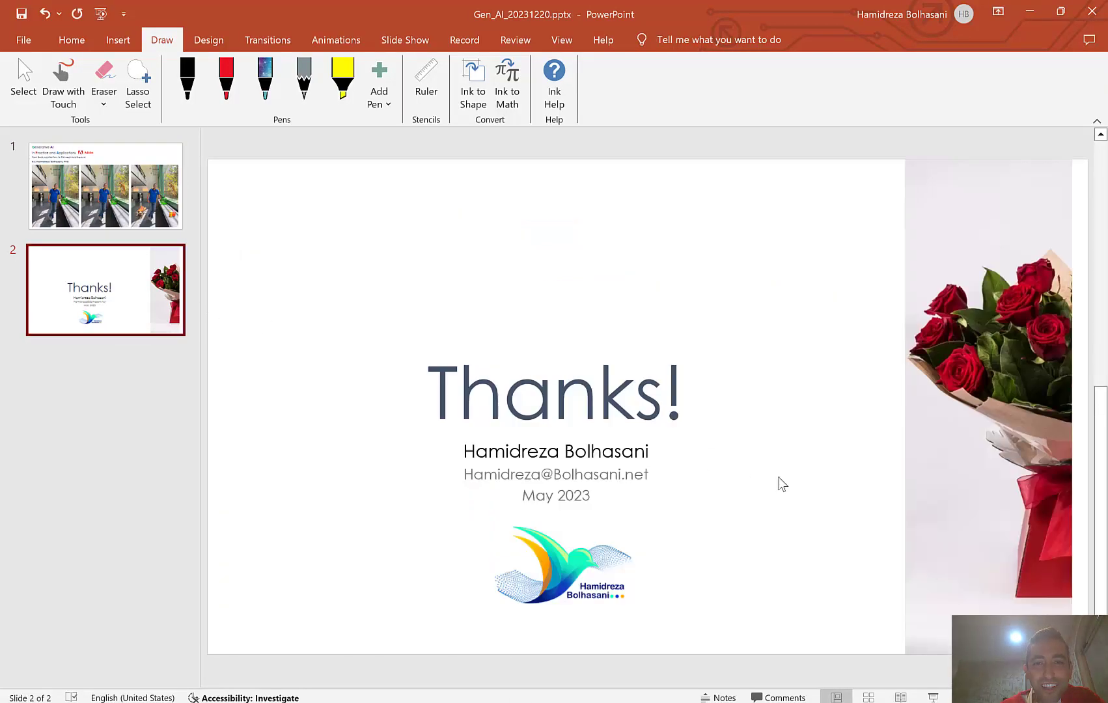
mouse_move(802, 490)
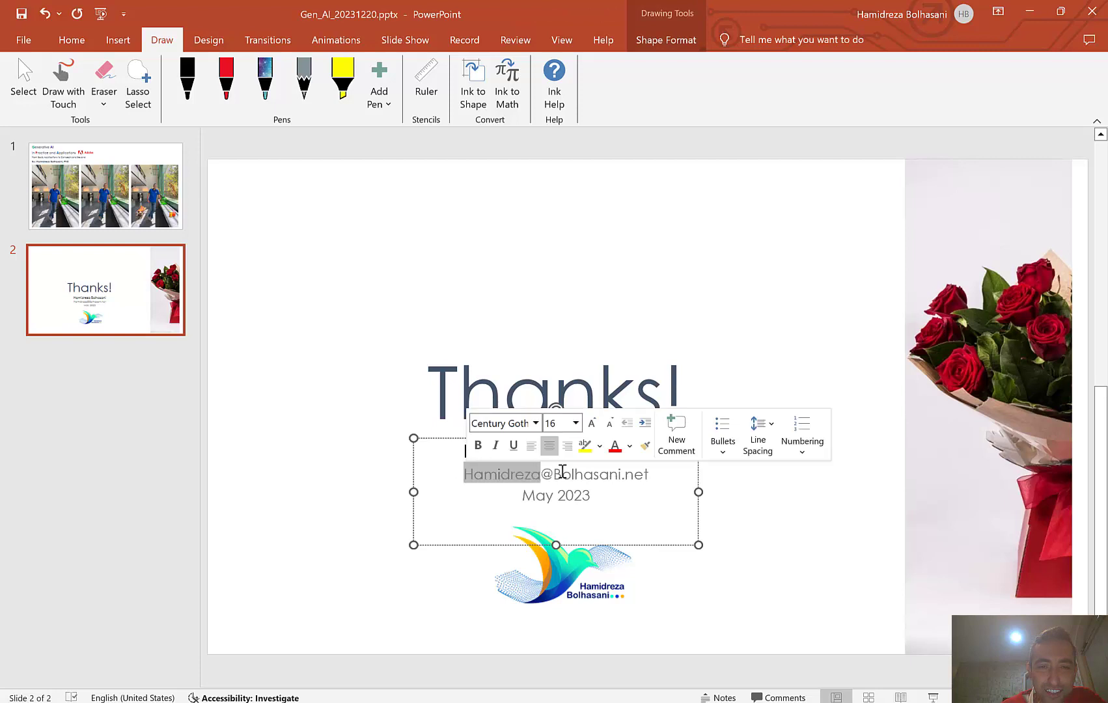
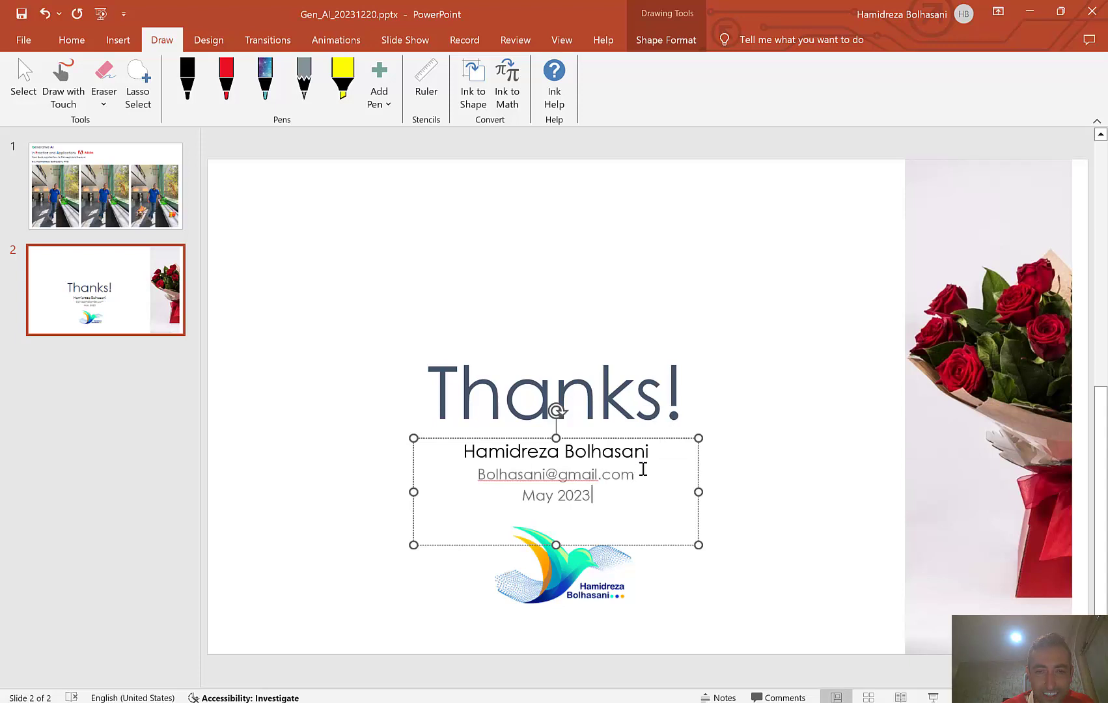
double_click(537, 494)
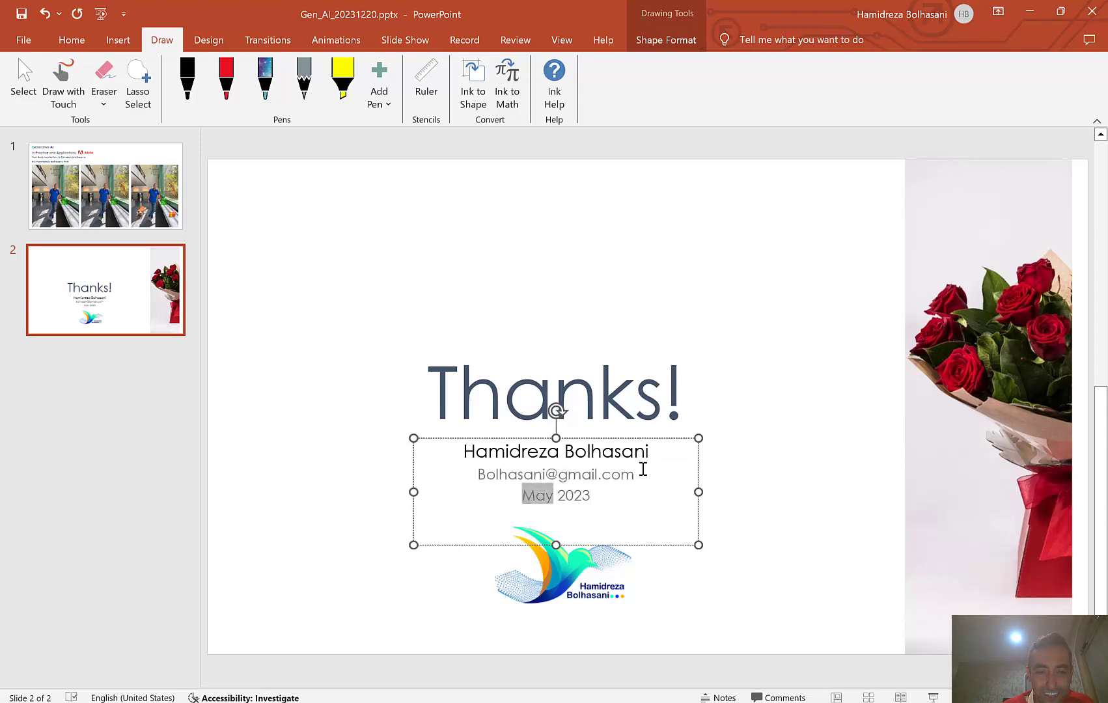
text(Dec)
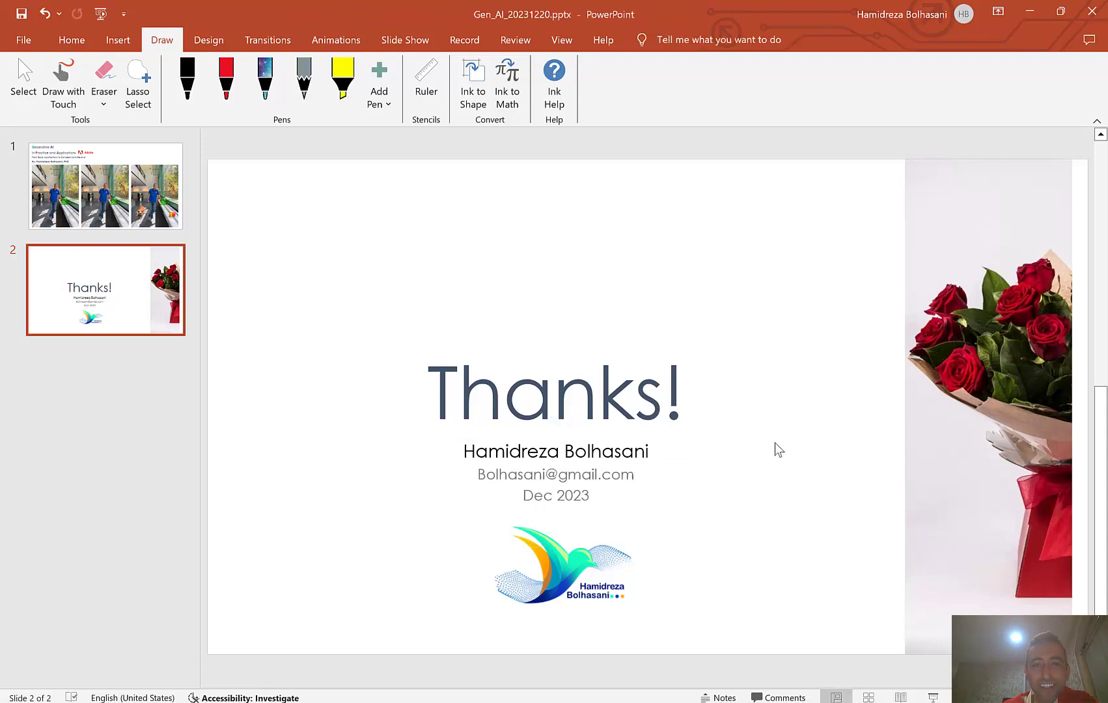